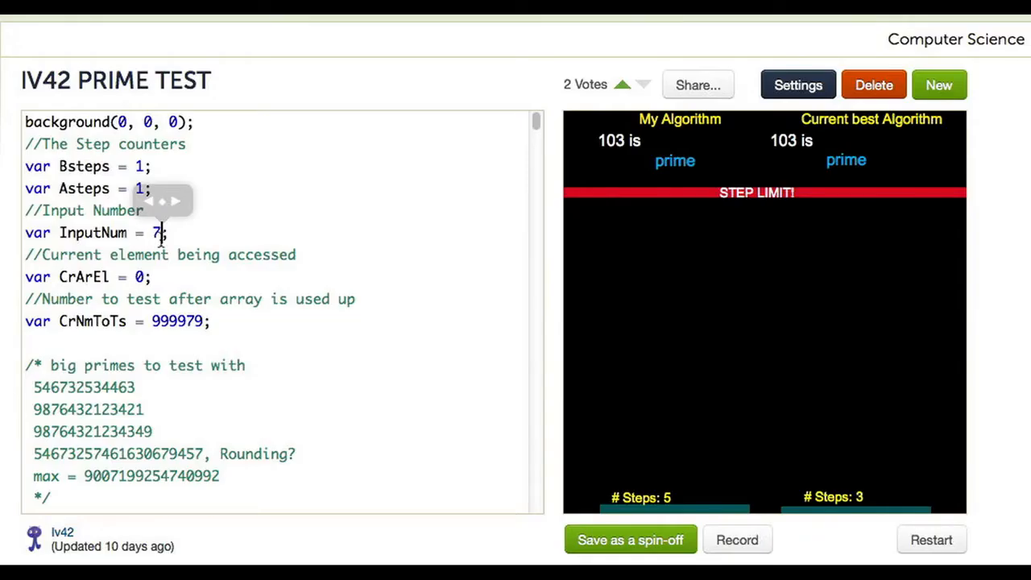
{"action": "type", "text": "3"}
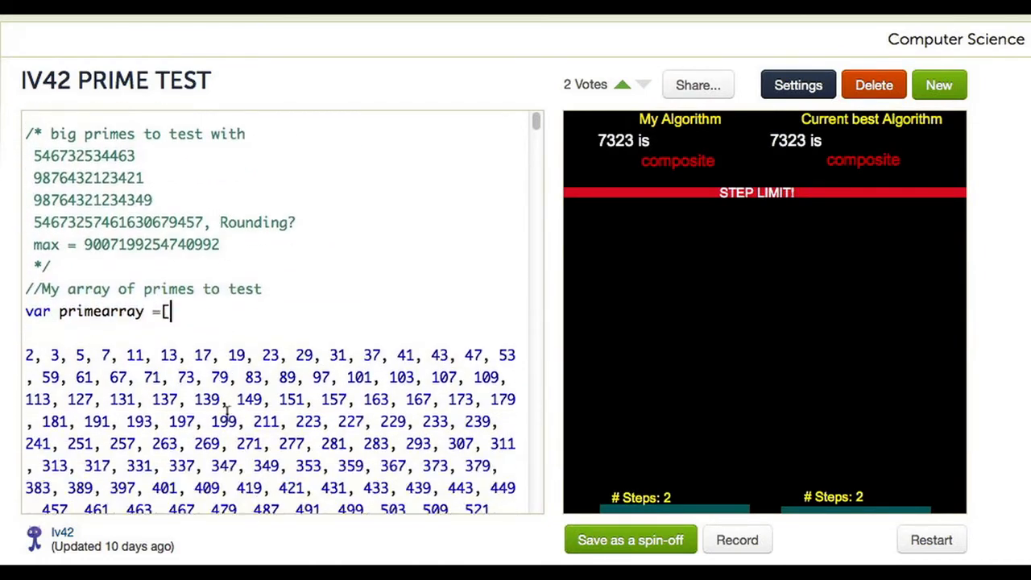
{"action": "scroll", "scroll_direction": "down", "scroll_amount": 3}
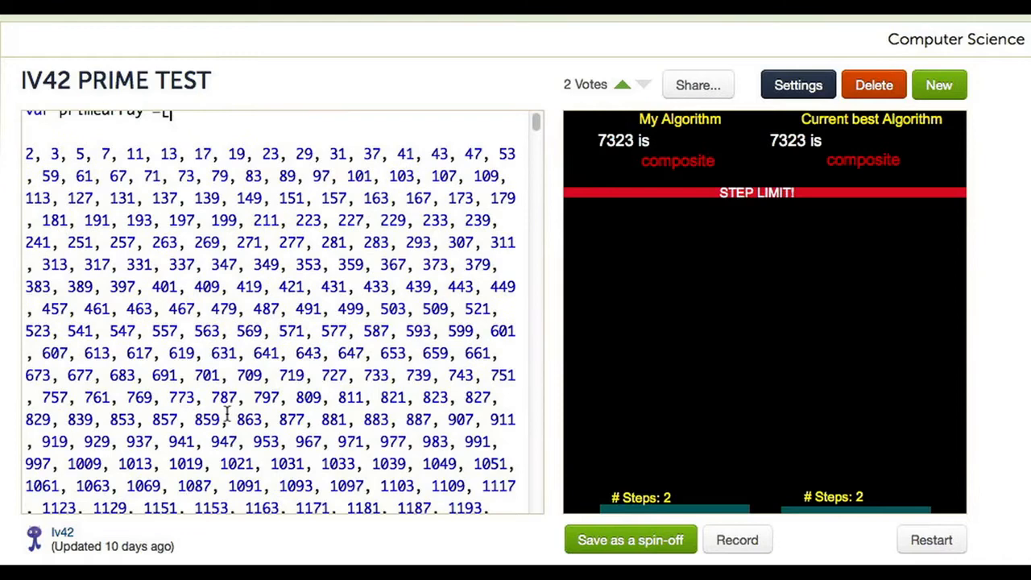
{"action": "scroll", "scroll_direction": "down", "scroll_amount": 3}
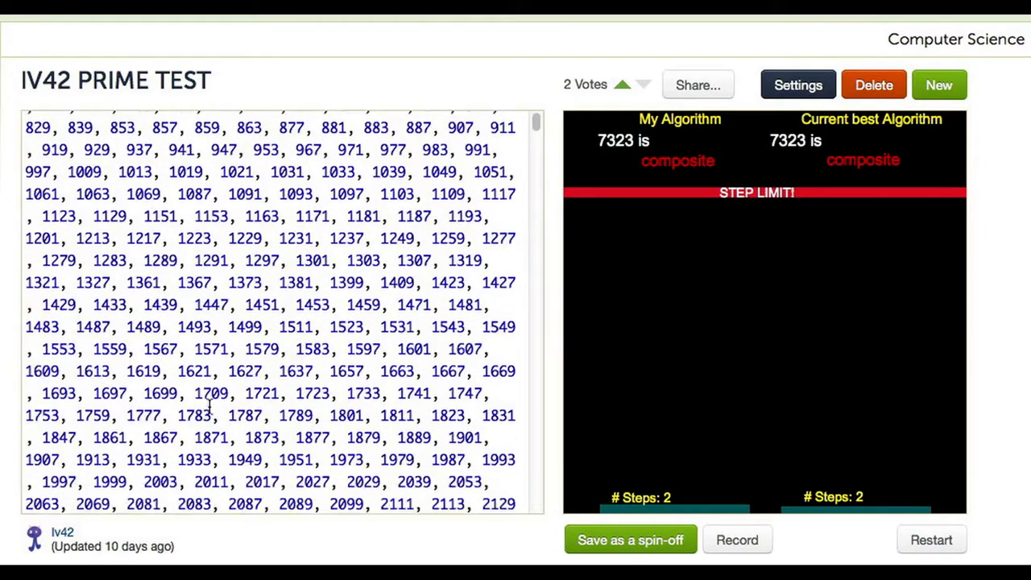
{"action": "scroll", "scroll_direction": "down", "scroll_amount": 3}
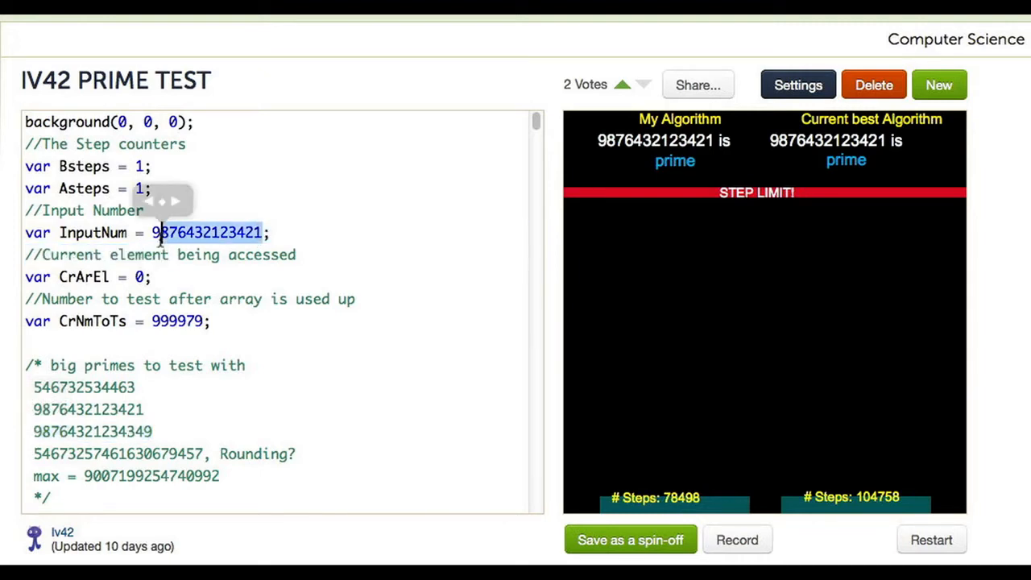
{"action": "type", "text": "98764321234349"}
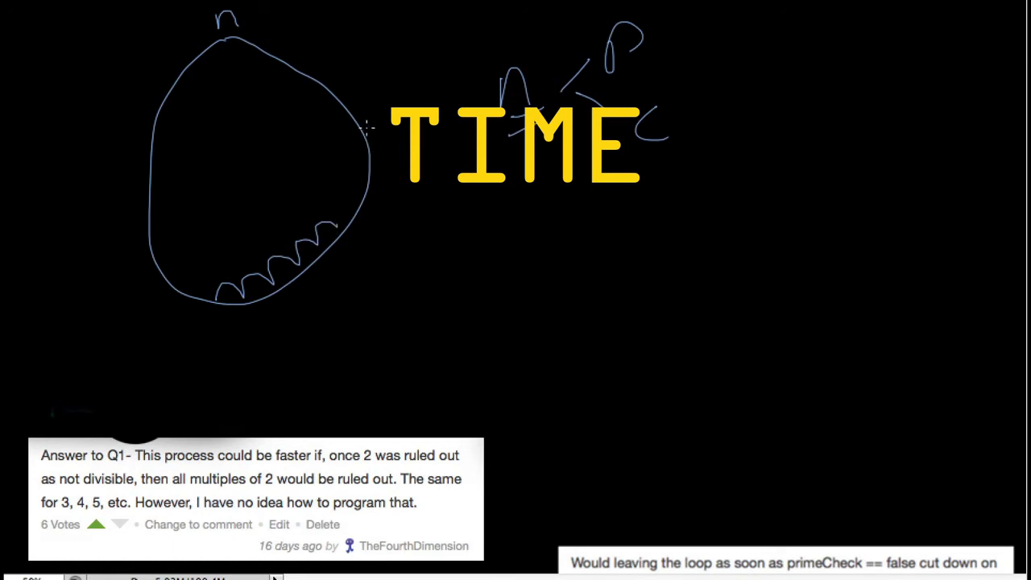
Sketch a freehand curve on the blackboard beside the TIME heading
{"action": "left_click_drag", "start_coordinate": [171, 282], "coordinate": [367, 126]}
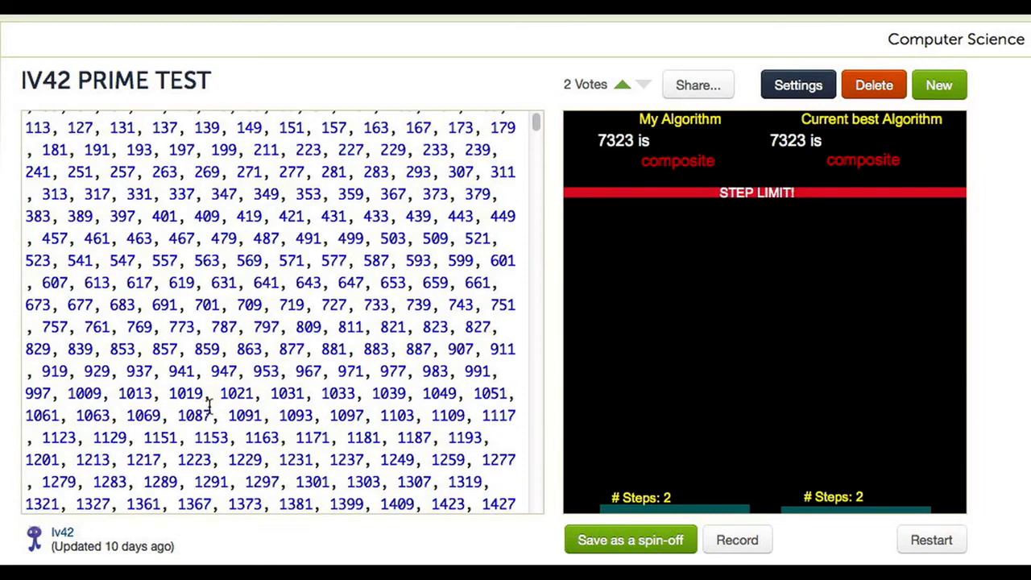
{"action": "scroll", "scroll_direction": "down", "scroll_amount": 3}
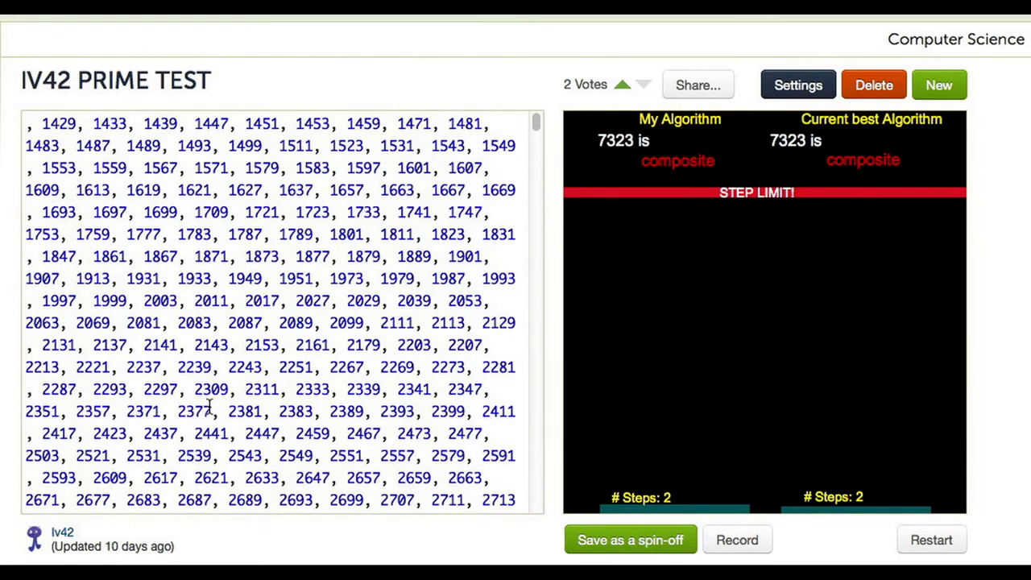
{"action": "scroll", "scroll_direction": "down", "scroll_amount": 3}
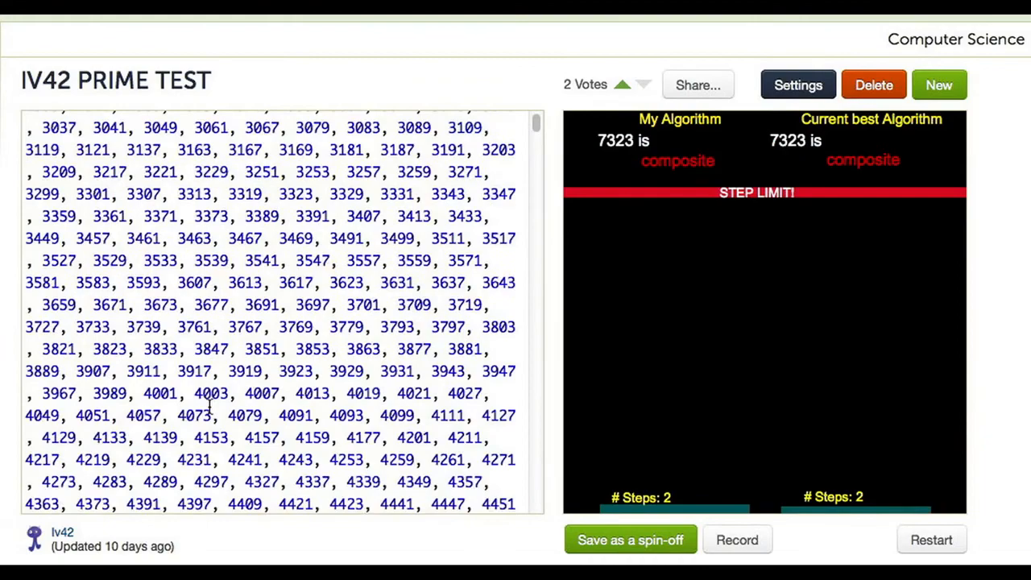
{"action": "scroll", "scroll_direction": "down", "scroll_amount": 3}
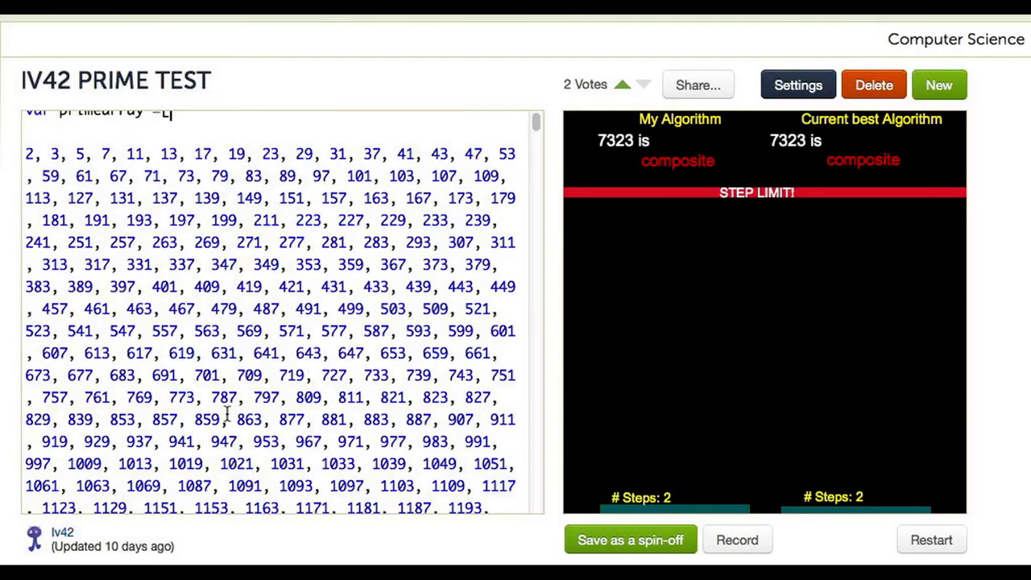
{"action": "scroll", "scroll_direction": "down", "scroll_amount": 3}
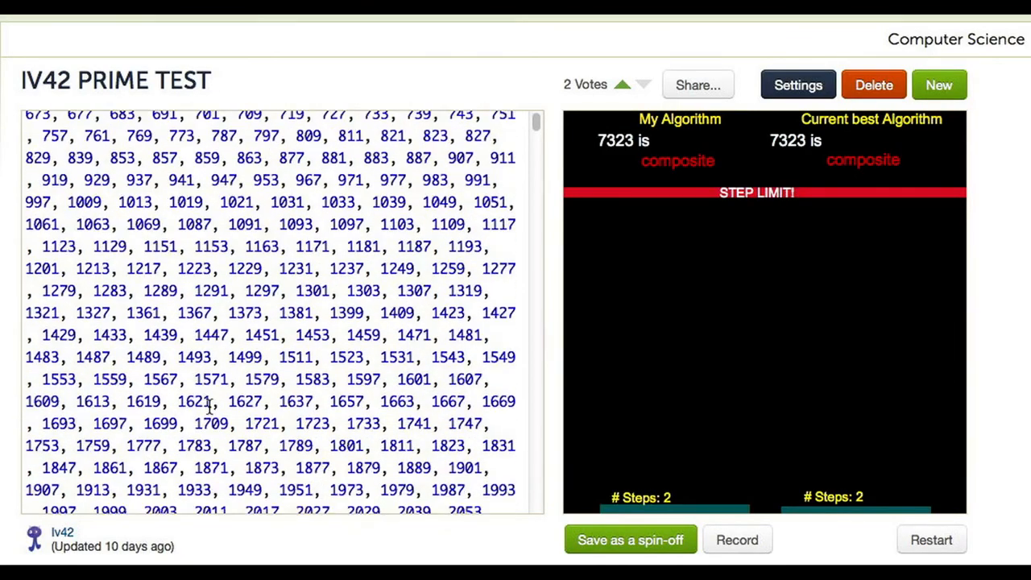